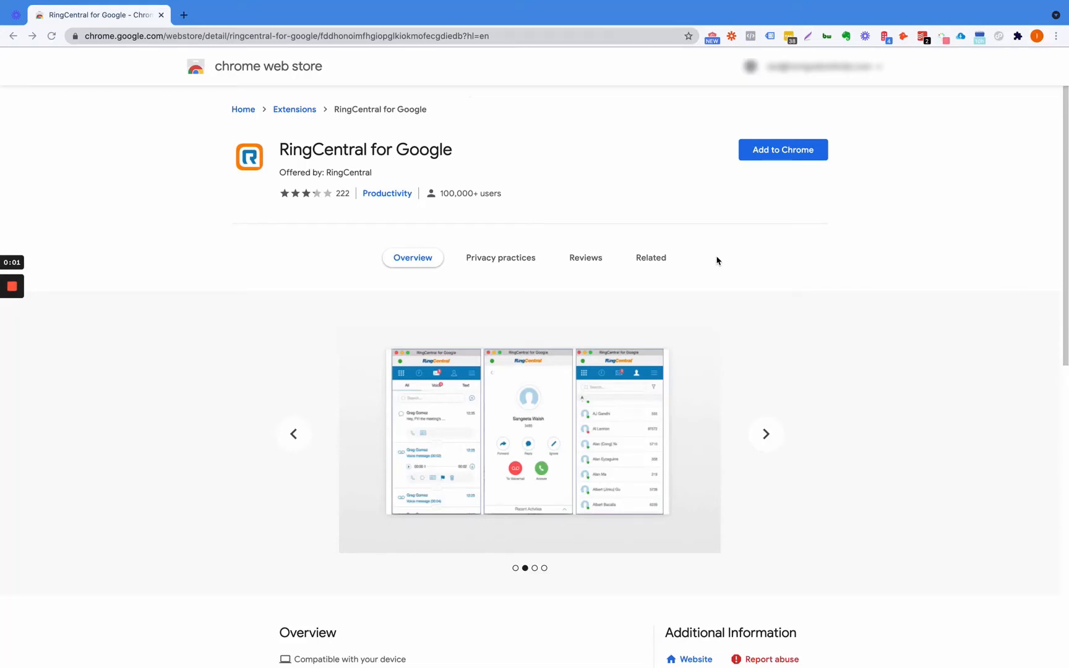
Step: Start a new tab and search Google for 'ringcentral chrome extension'
{"action": "left_click", "coordinate": [764, 433]}
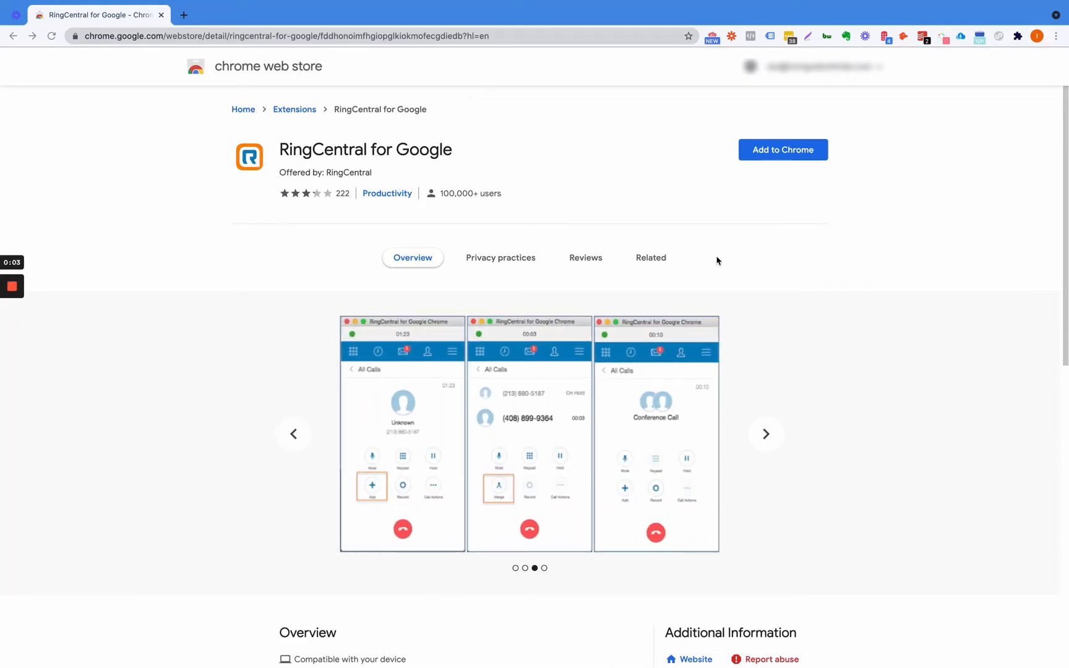
{"action": "mouse_move", "coordinate": [503, 161]}
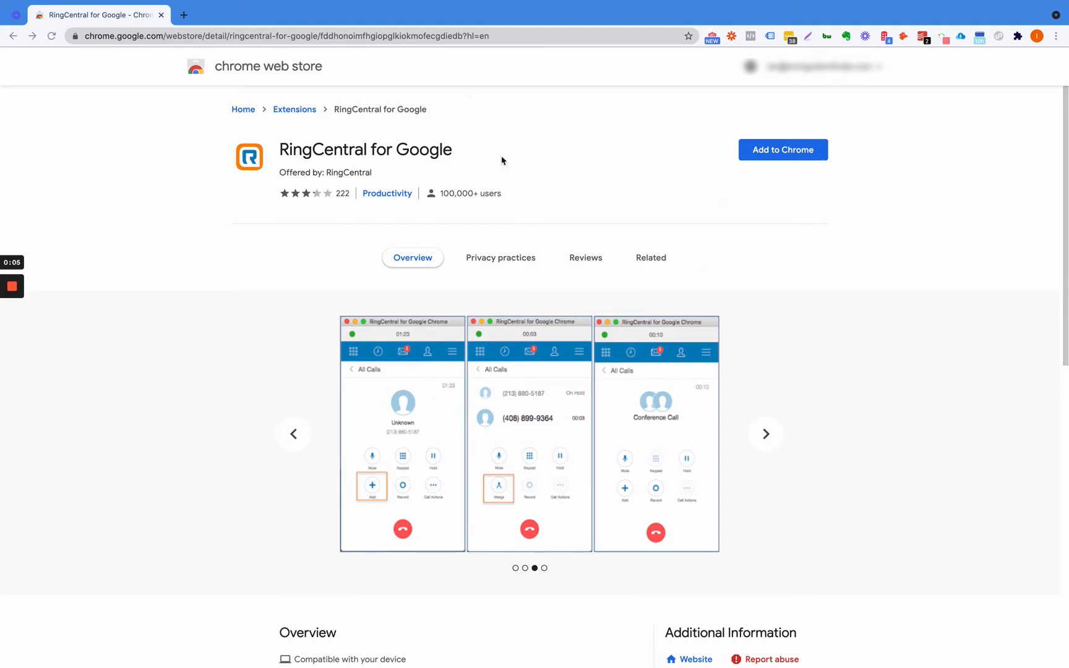
{"action": "mouse_move", "coordinate": [135, 14]}
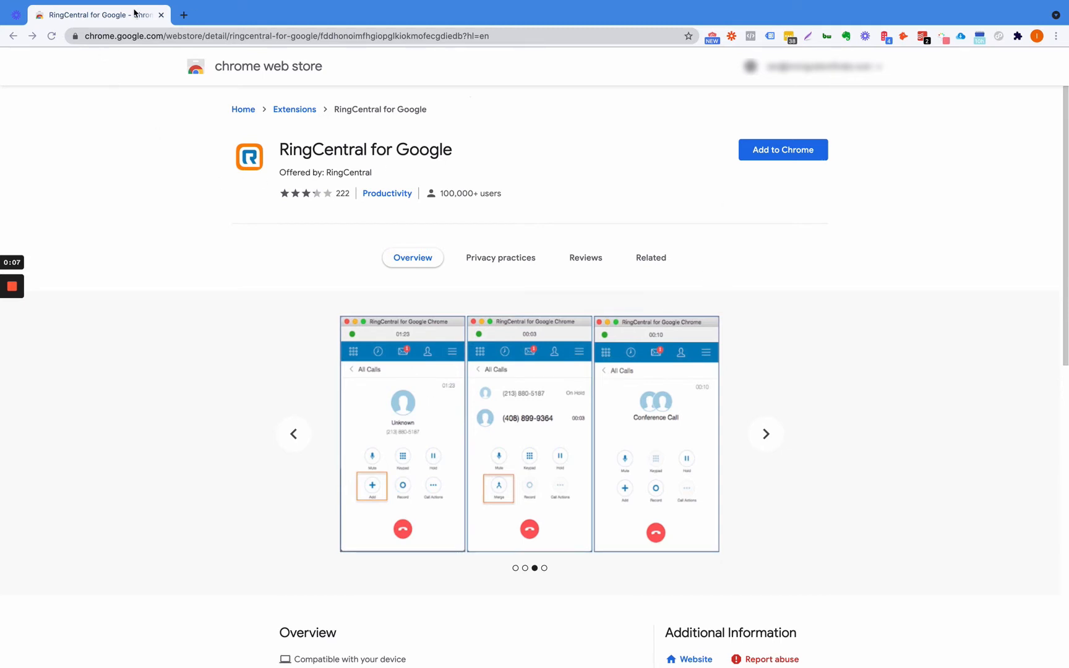
{"action": "left_click", "coordinate": [764, 433]}
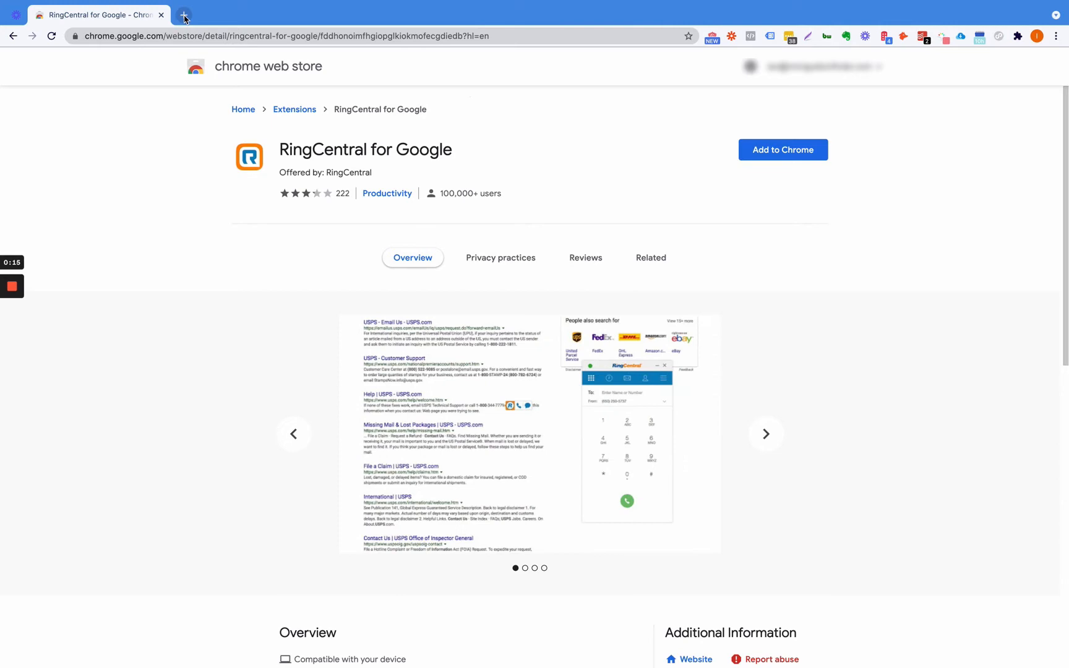
{"action": "left_click", "coordinate": [184, 15]}
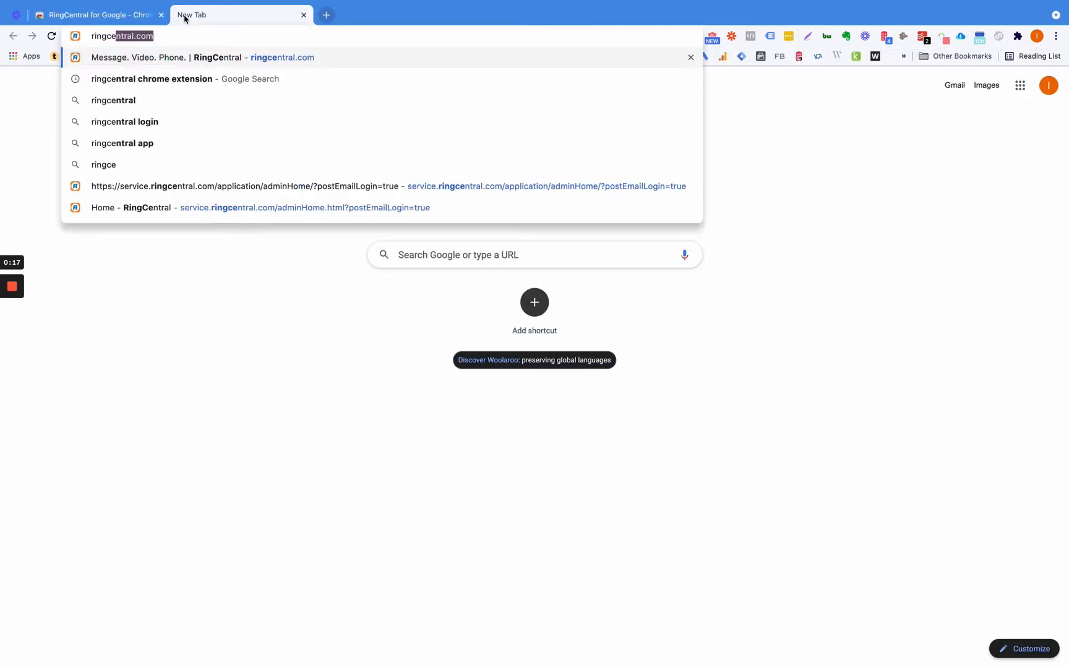
{"action": "left_click", "coordinate": [151, 78]}
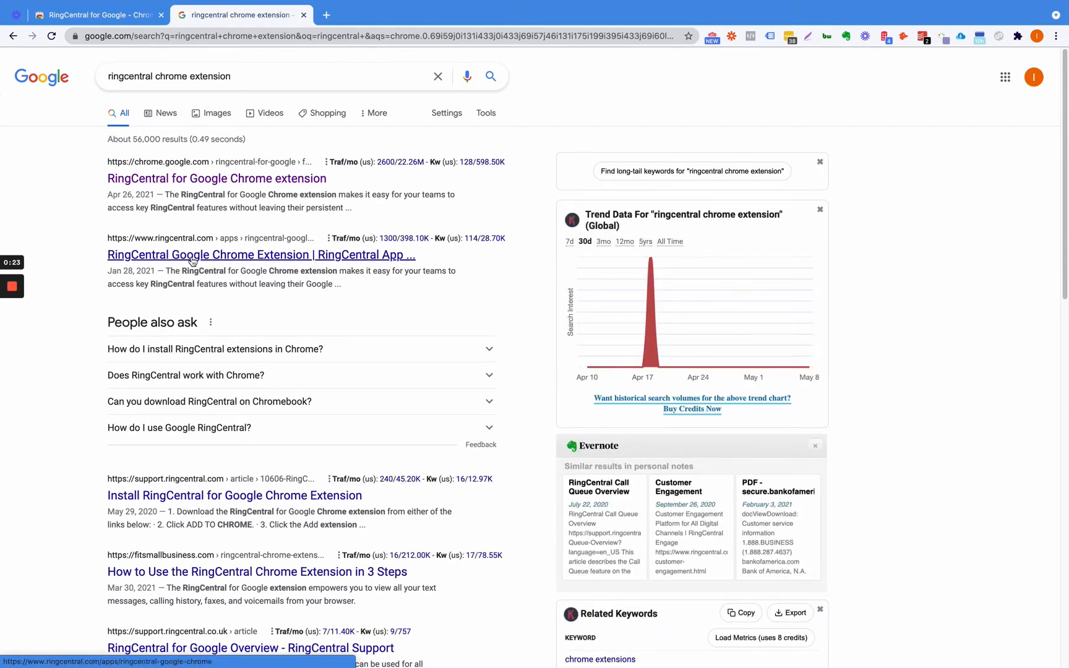
Step: Open the 'RingCentral for Google Chrome extension' result into its Web Store listing
{"action": "left_click", "coordinate": [216, 178]}
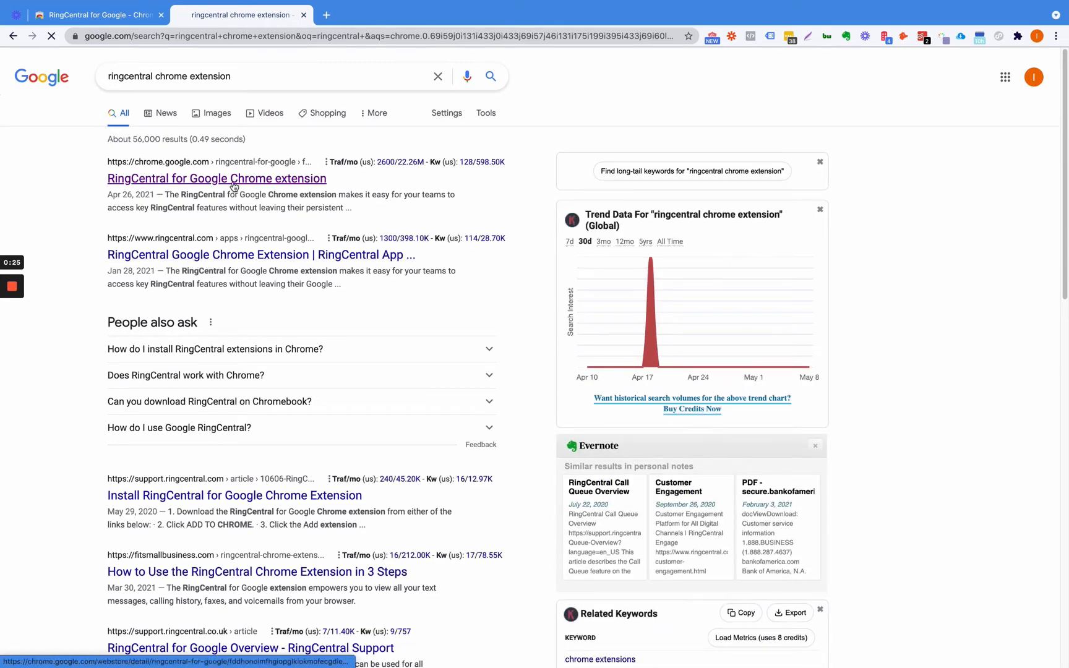
{"action": "left_click", "coordinate": [216, 178]}
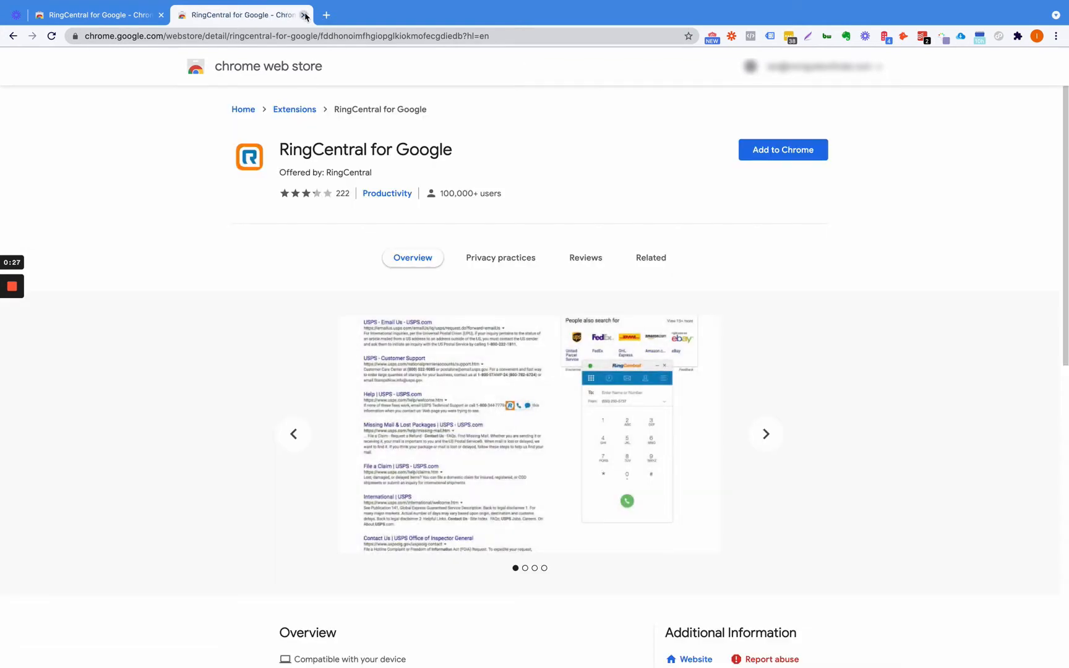
Step: Close the duplicate listing tab and add RingCentral for Google to Chrome
{"action": "left_click", "coordinate": [782, 150]}
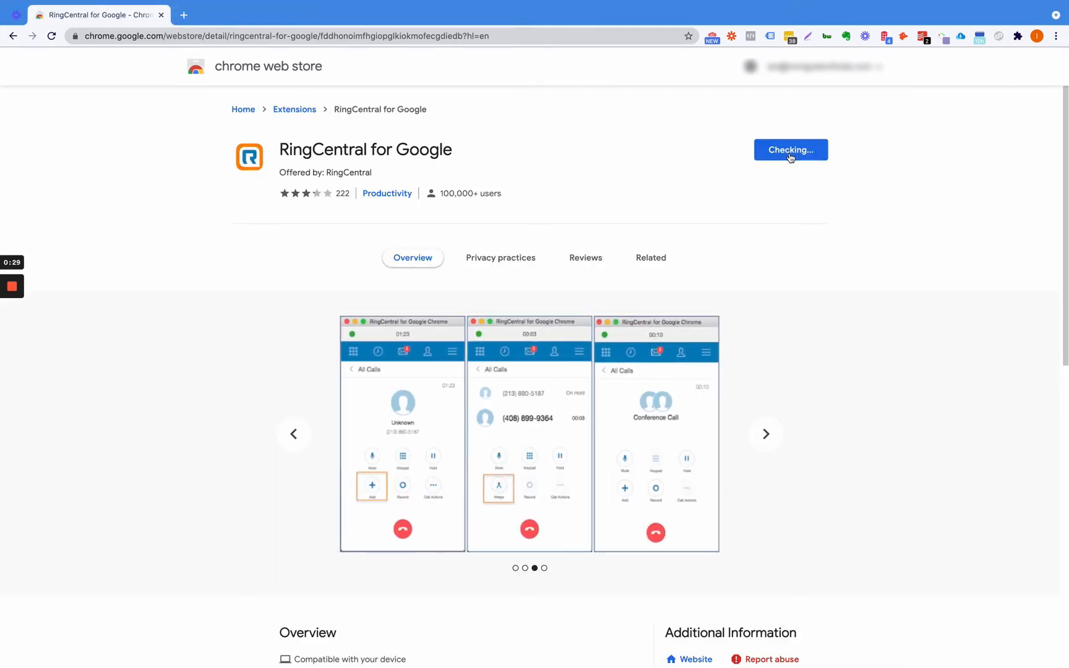
{"action": "mouse_move", "coordinate": [631, 119]}
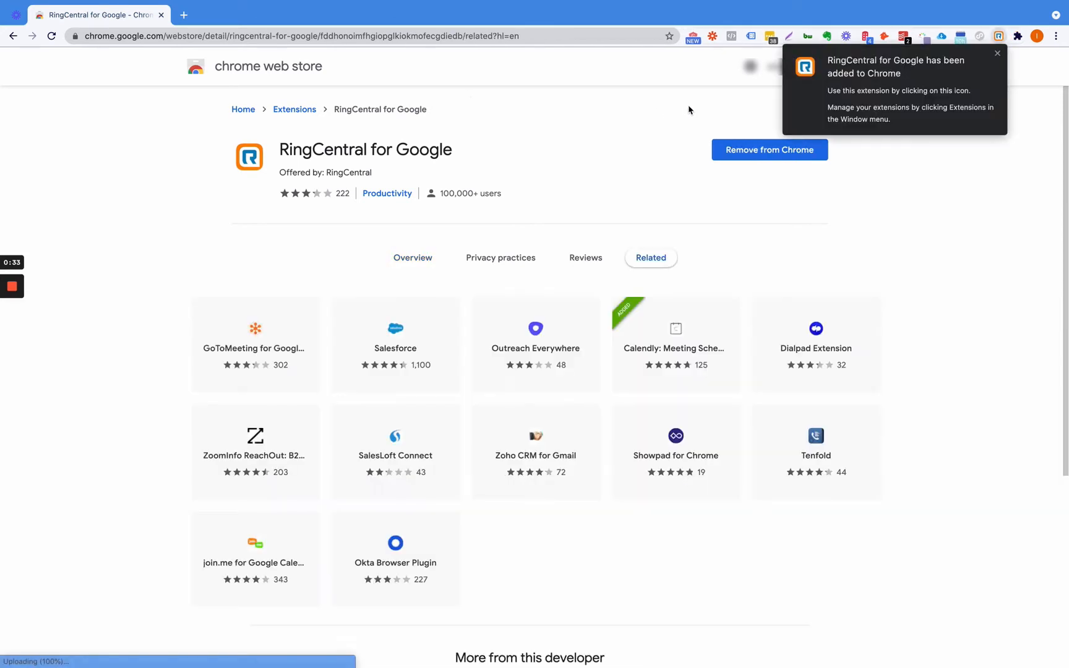
{"action": "left_click", "coordinate": [997, 53]}
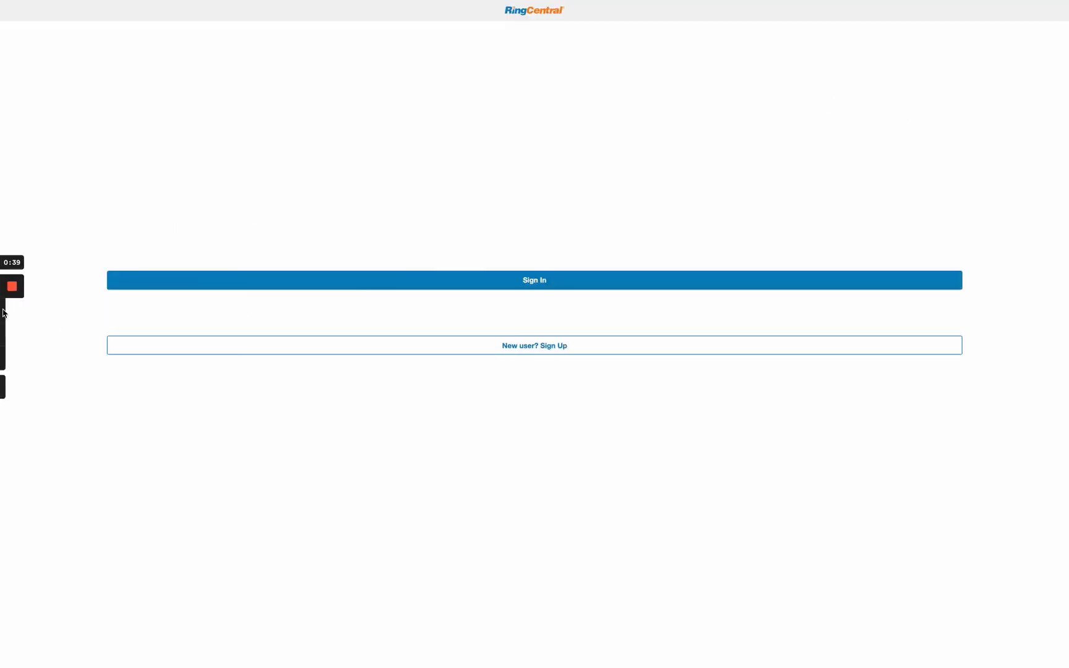
{"action": "mouse_move", "coordinate": [11, 334]}
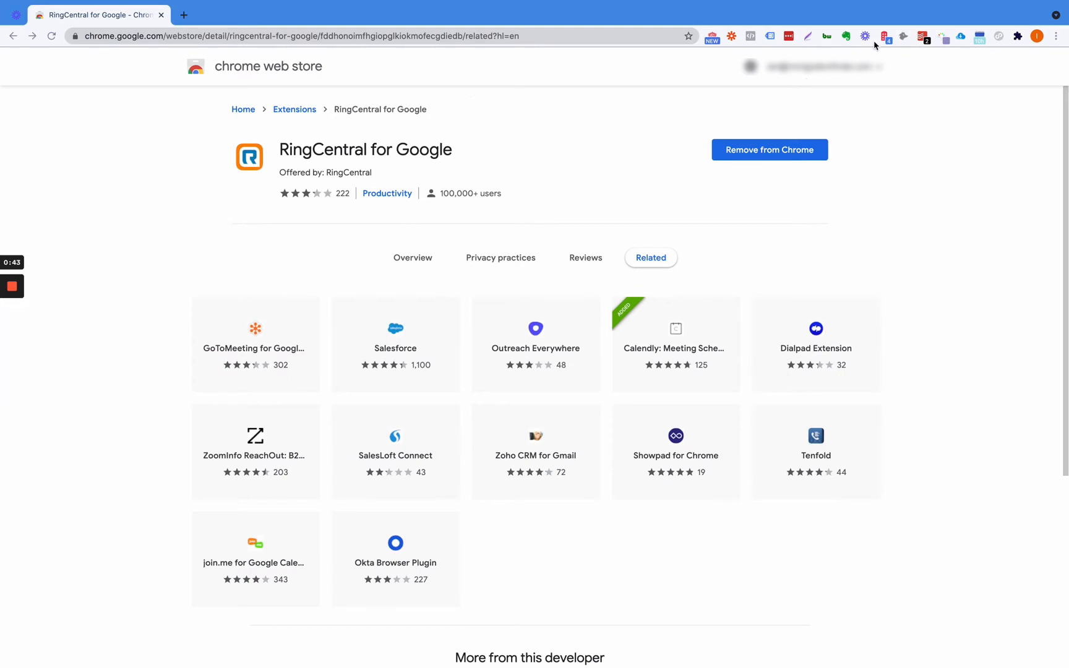
{"action": "mouse_move", "coordinate": [1012, 42]}
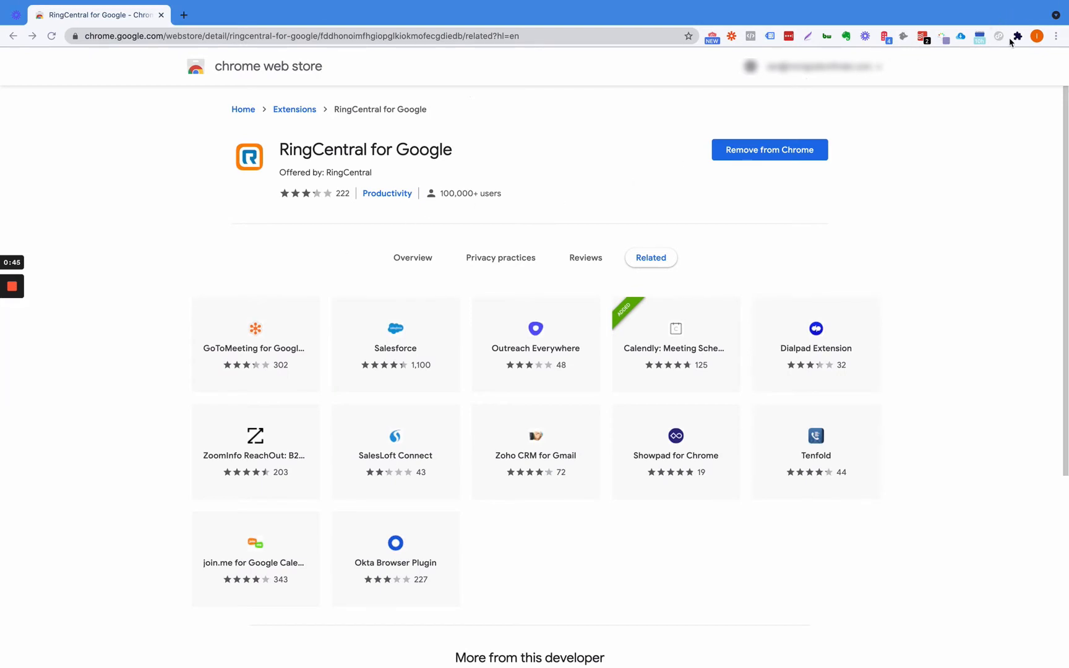
Step: Reach the RingCentral extension's management page via its toolbar icon menu
{"action": "left_click", "coordinate": [1016, 36]}
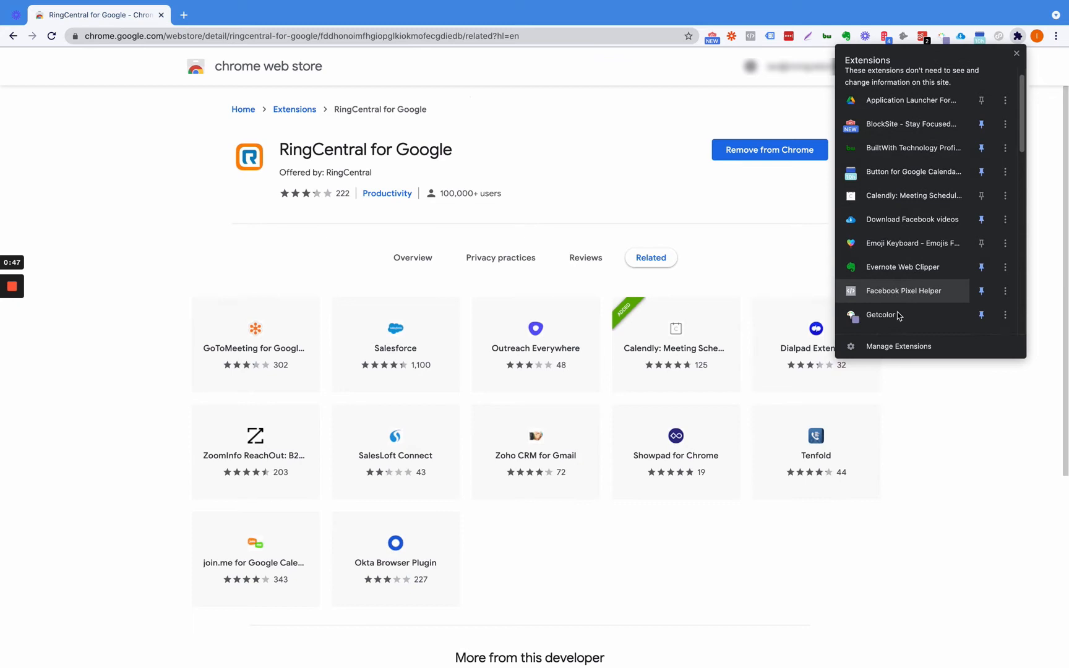
{"action": "scroll", "scroll_direction": "down", "scroll_amount": 3}
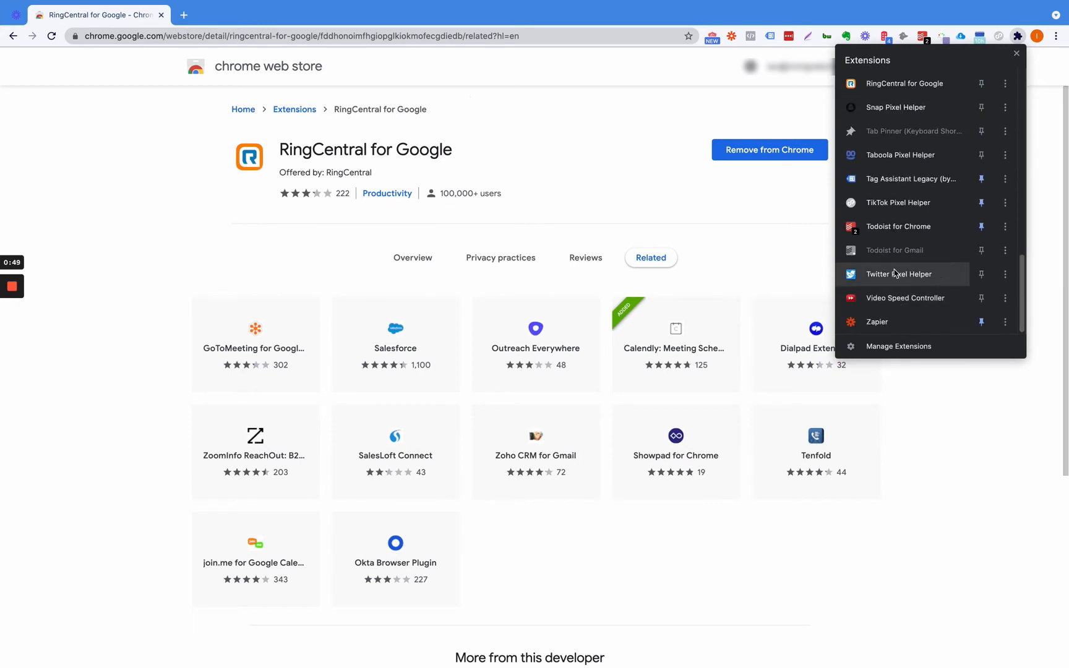
{"action": "mouse_move", "coordinate": [1006, 83]}
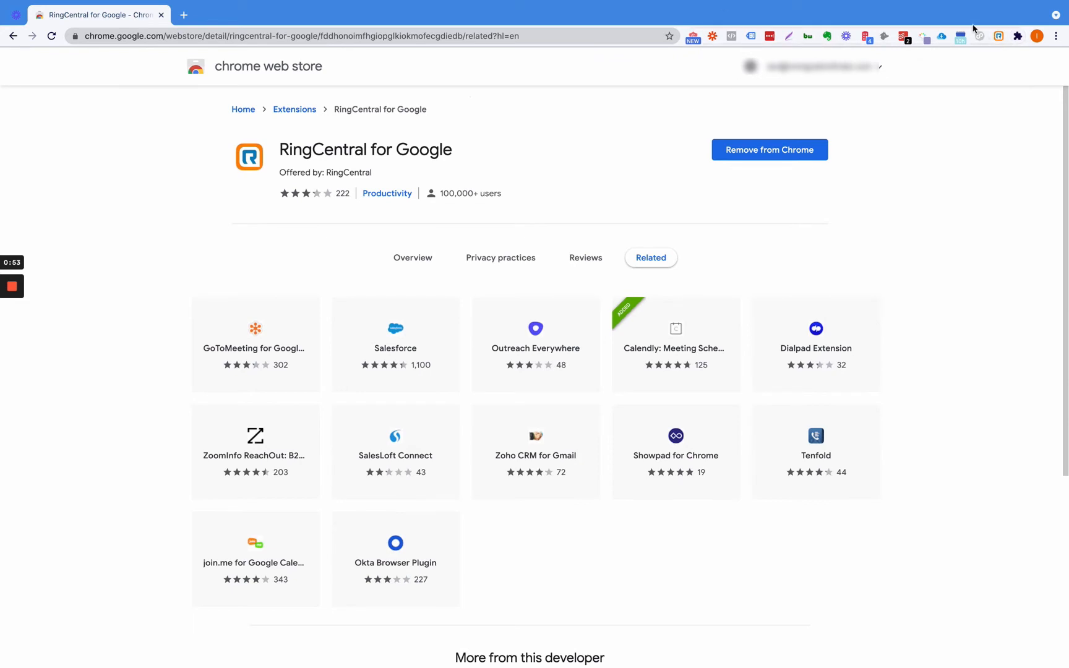
{"action": "right_click", "coordinate": [998, 36]}
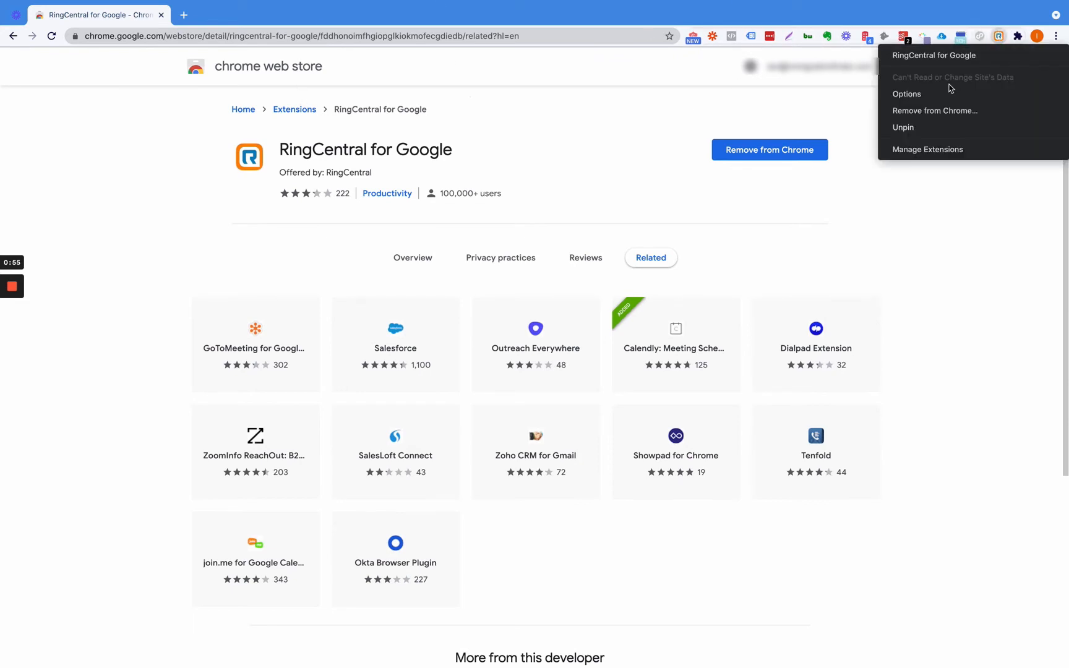
{"action": "mouse_move", "coordinate": [926, 150]}
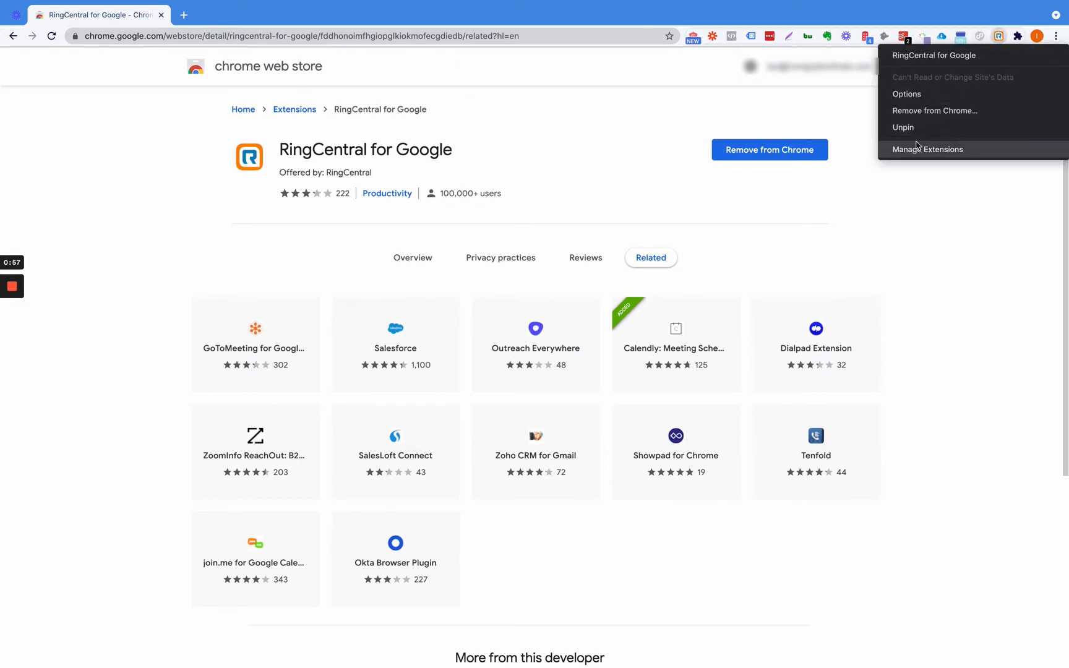
{"action": "left_click", "coordinate": [907, 93]}
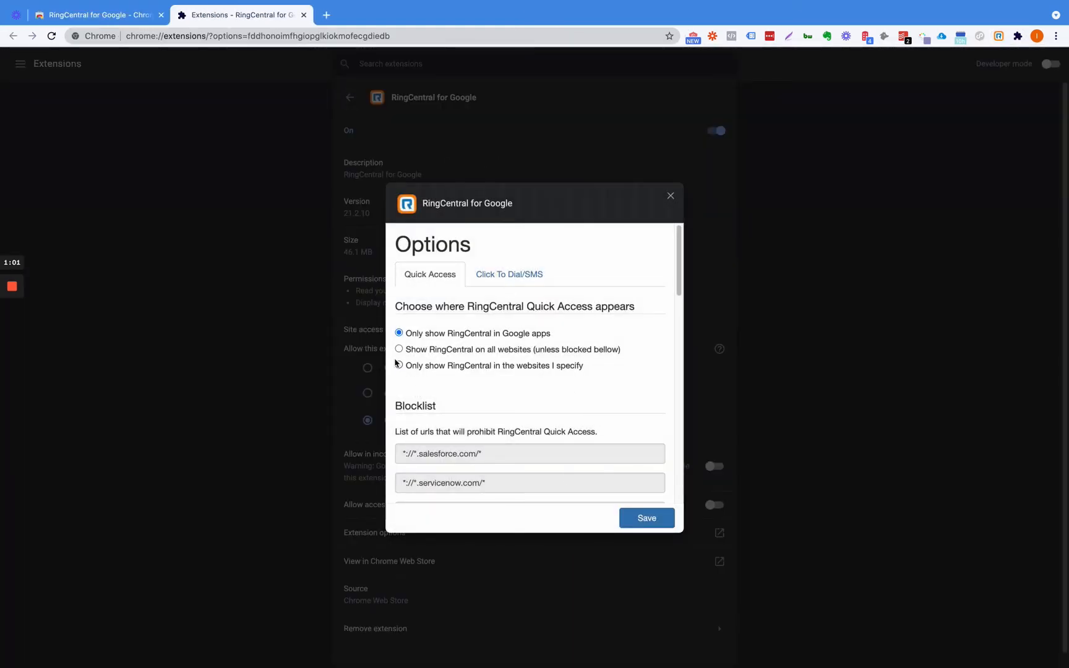
{"action": "mouse_move", "coordinate": [614, 284]}
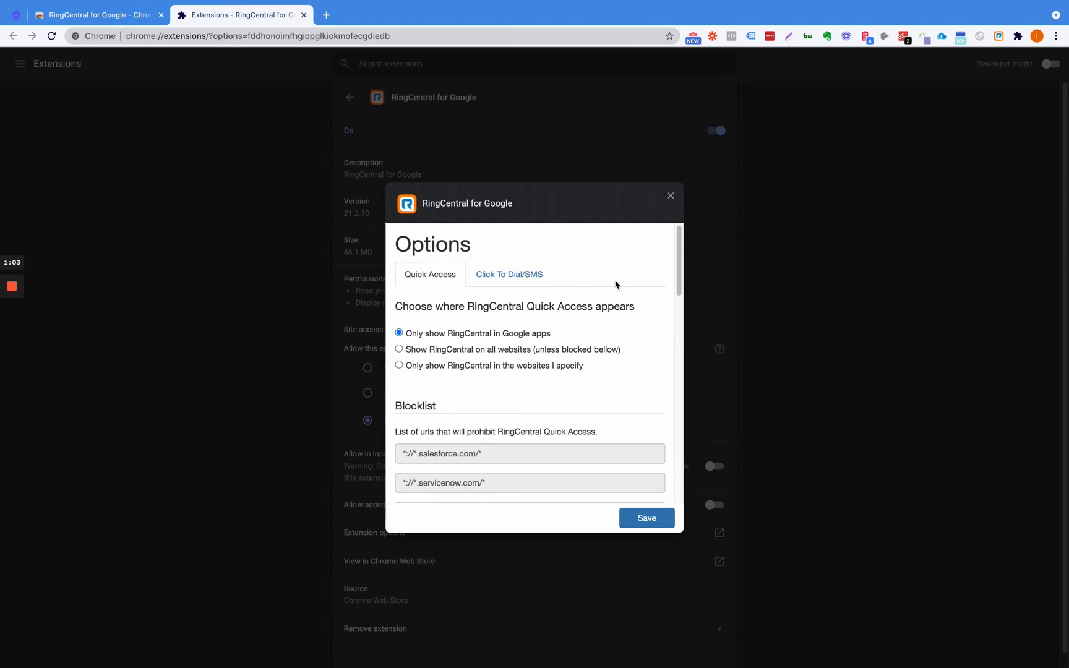
{"action": "mouse_move", "coordinate": [398, 393]}
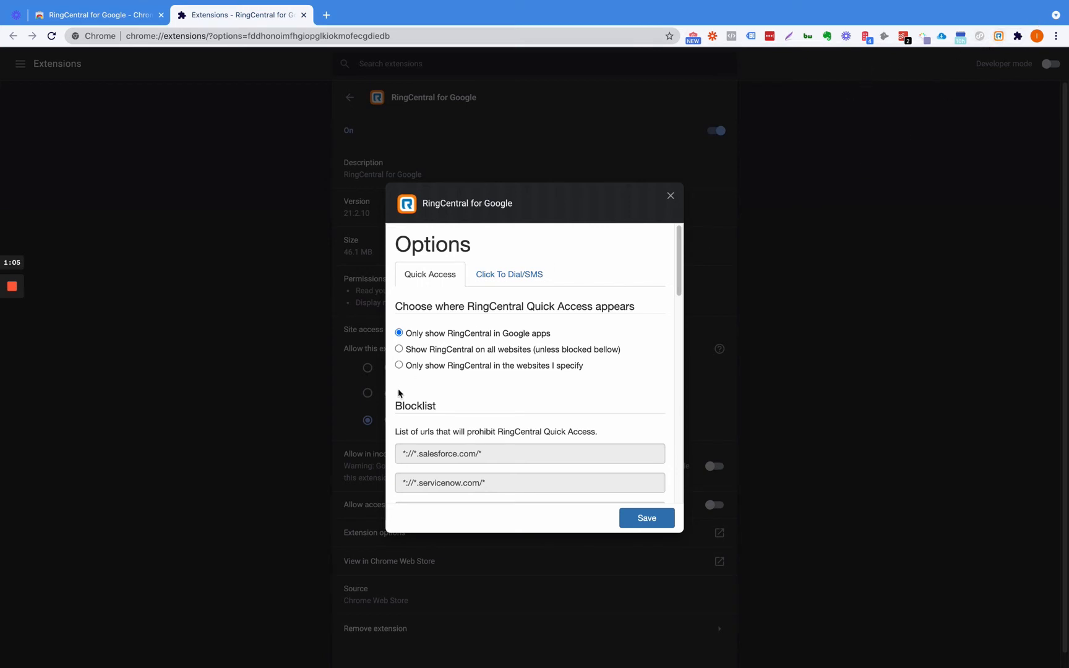
Step: In Quick Access settings, choose 'Show RingCentral on all websites'
{"action": "left_click", "coordinate": [508, 275]}
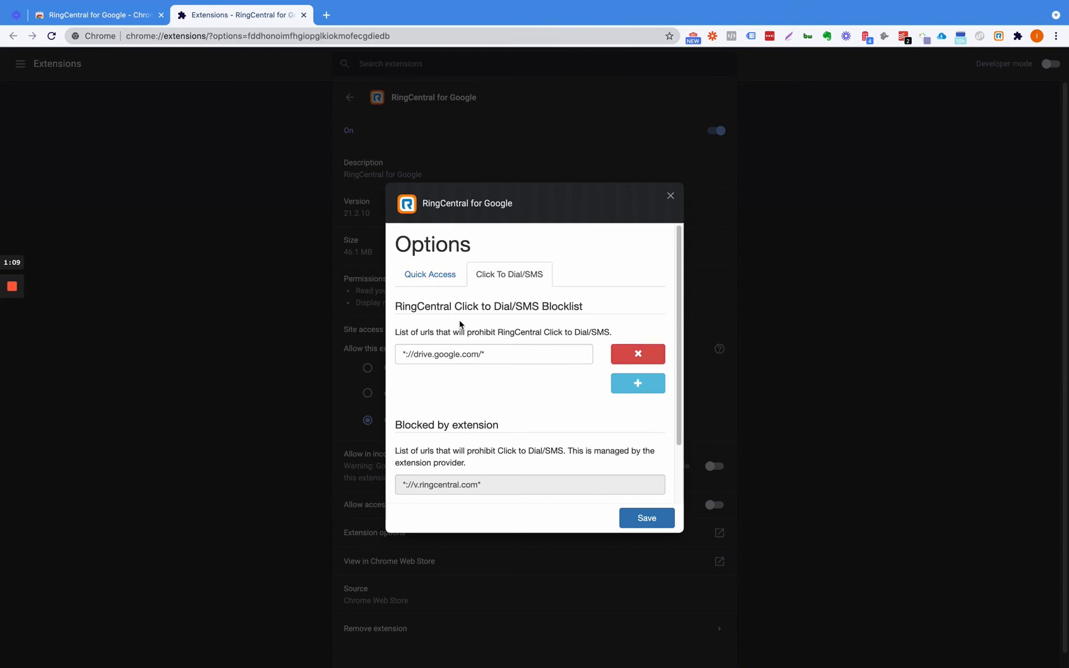
{"action": "mouse_move", "coordinate": [426, 289]}
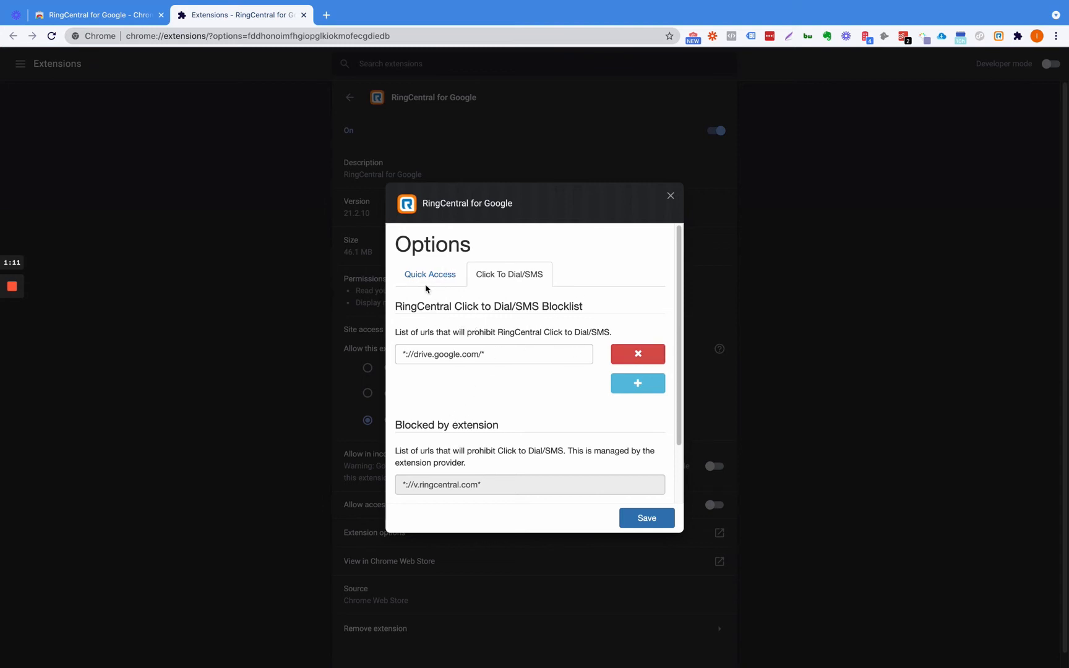
{"action": "left_click", "coordinate": [429, 275]}
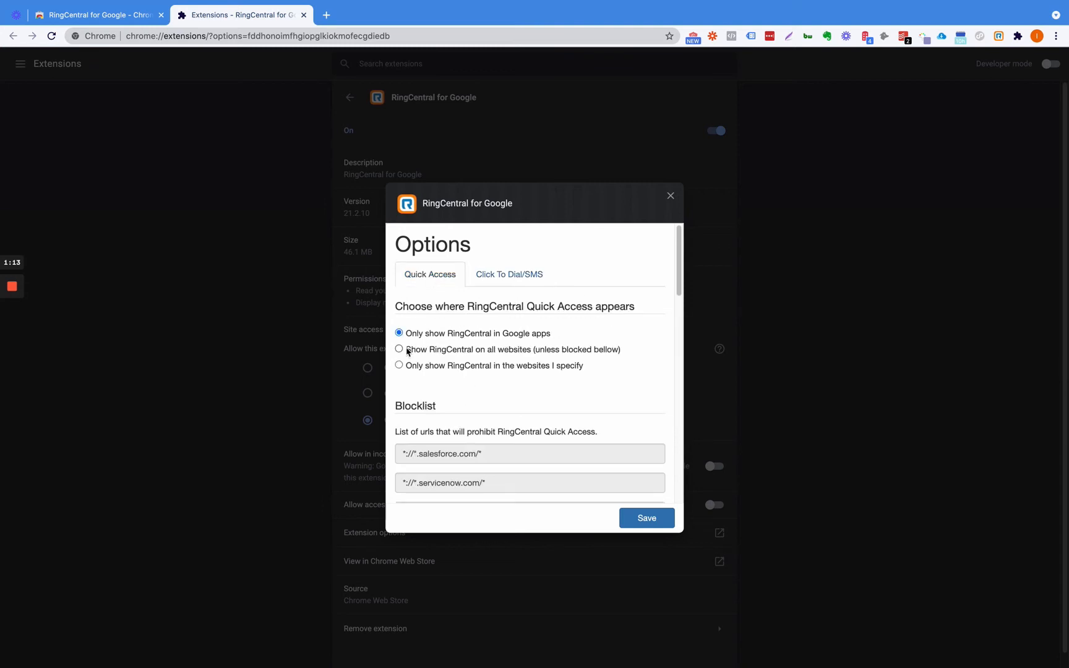
{"action": "left_click", "coordinate": [398, 349]}
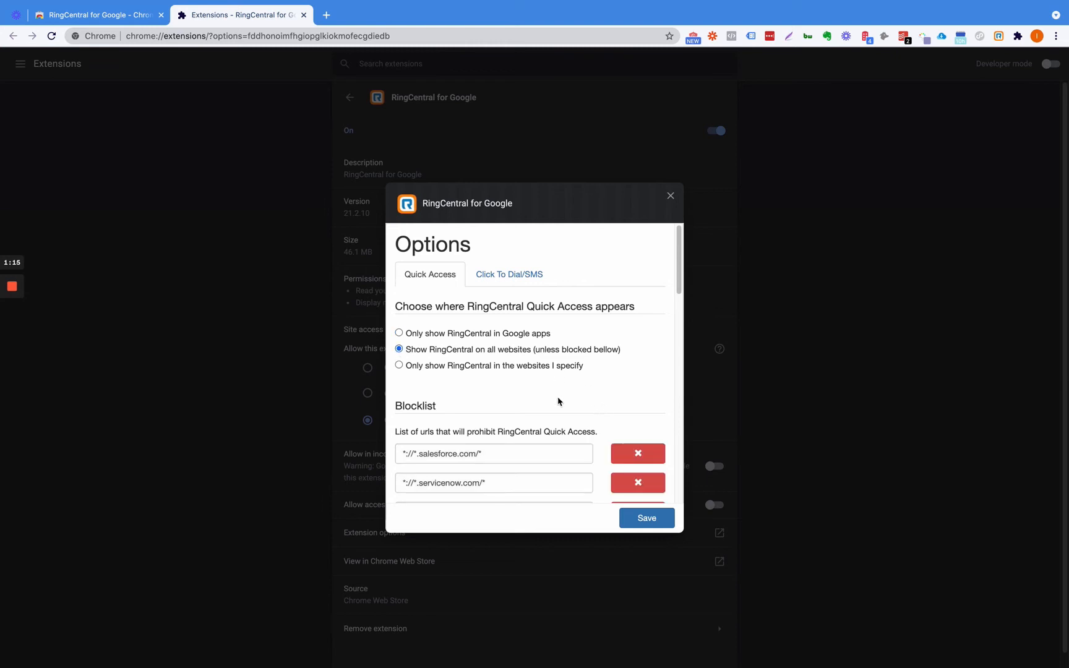
Step: Remove every URL from the Quick Access blocklist until it is empty
{"action": "scroll", "scroll_direction": "down", "scroll_amount": 3}
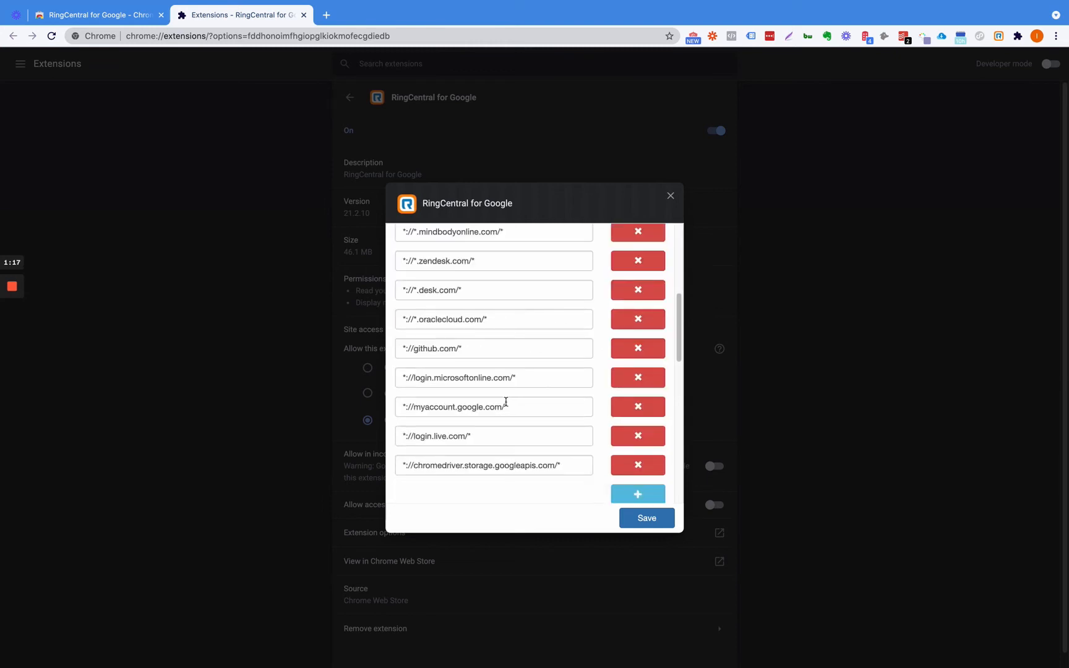
{"action": "scroll", "scroll_direction": "up", "scroll_amount": 3}
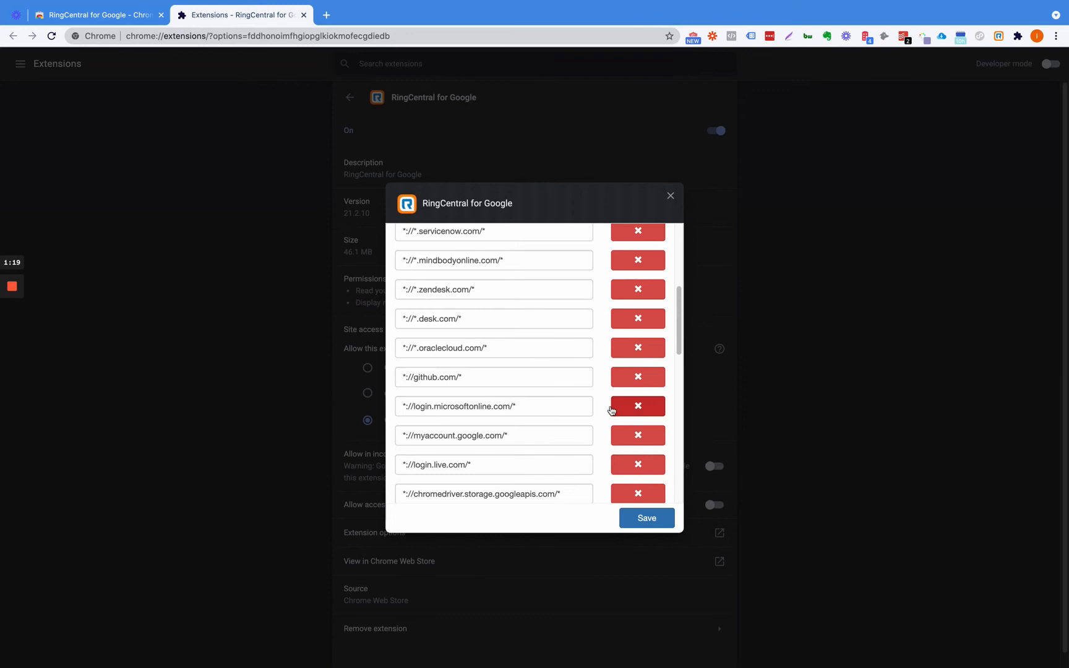
{"action": "scroll", "scroll_direction": "up", "scroll_amount": 3}
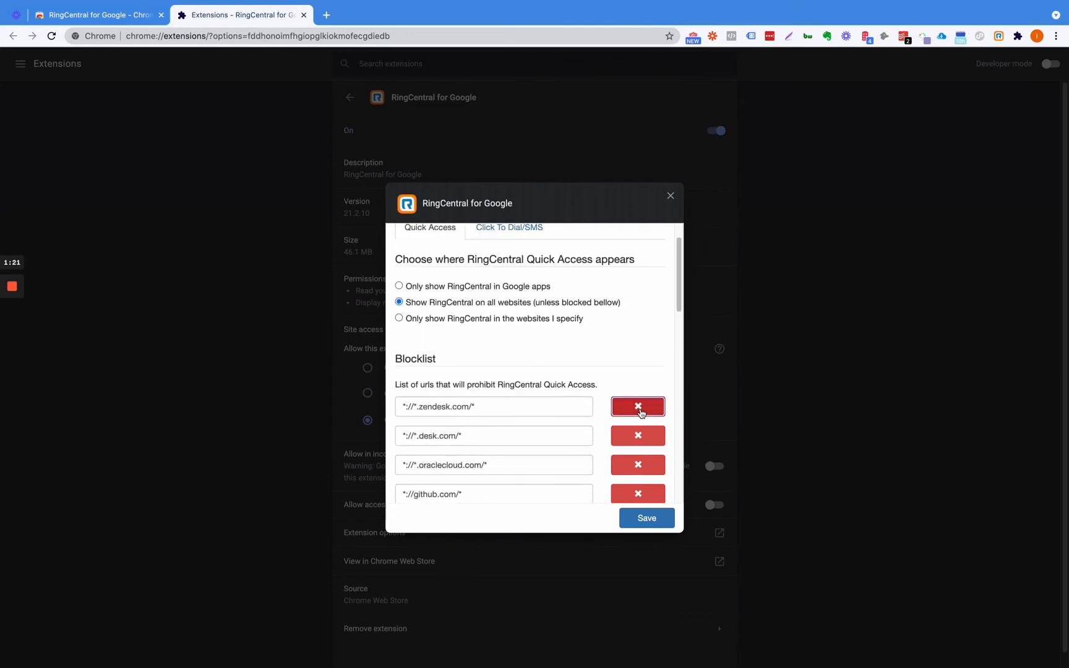
{"action": "left_click", "coordinate": [637, 406]}
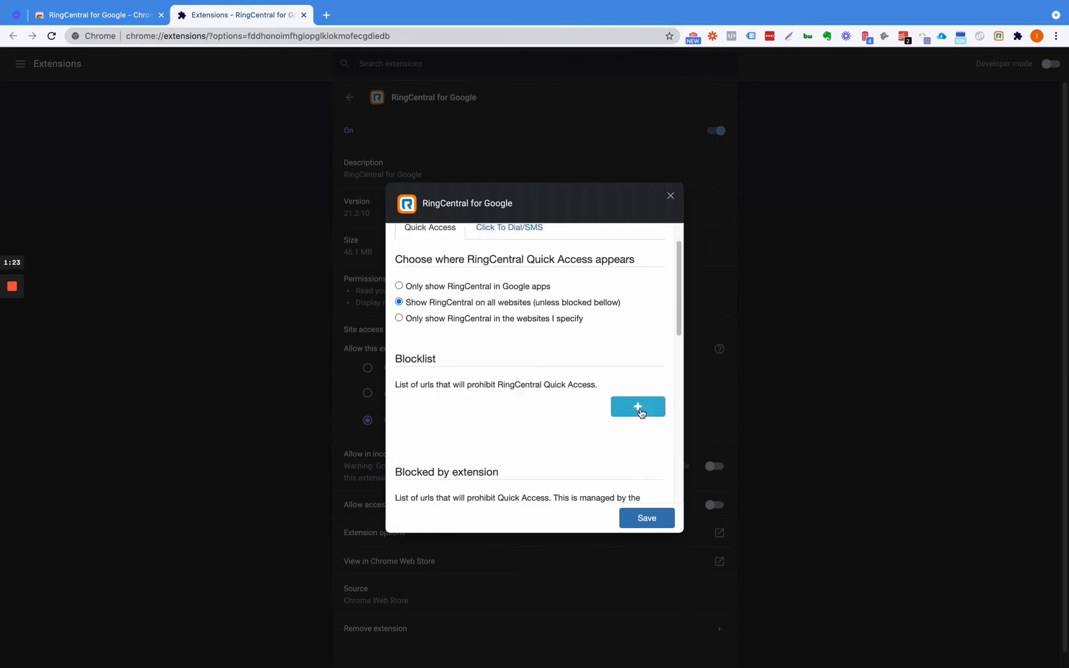
{"action": "scroll", "scroll_direction": "down", "scroll_amount": 3}
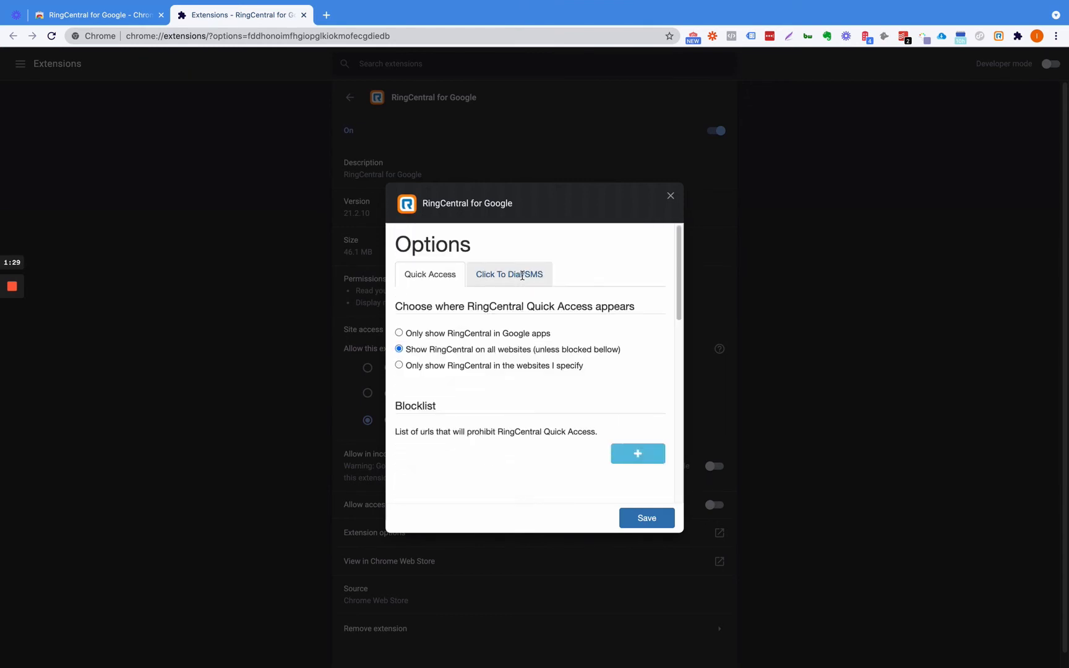
{"action": "left_click", "coordinate": [508, 274]}
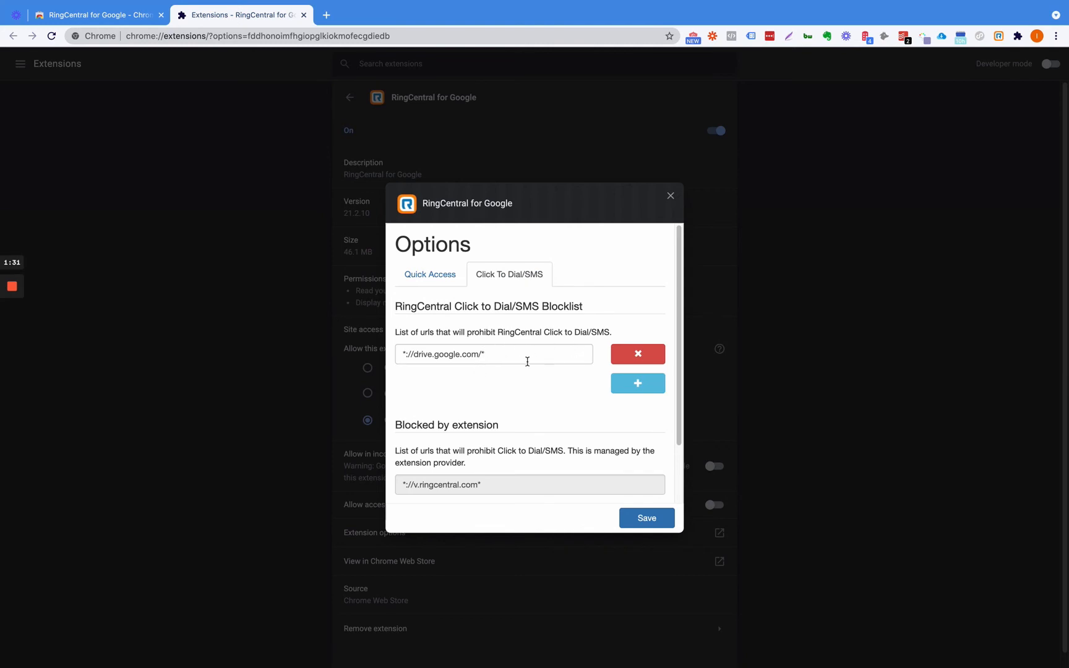
Step: Delete the drive.google.com entry from the Click to Dial/SMS blocklist and save
{"action": "left_click", "coordinate": [637, 354]}
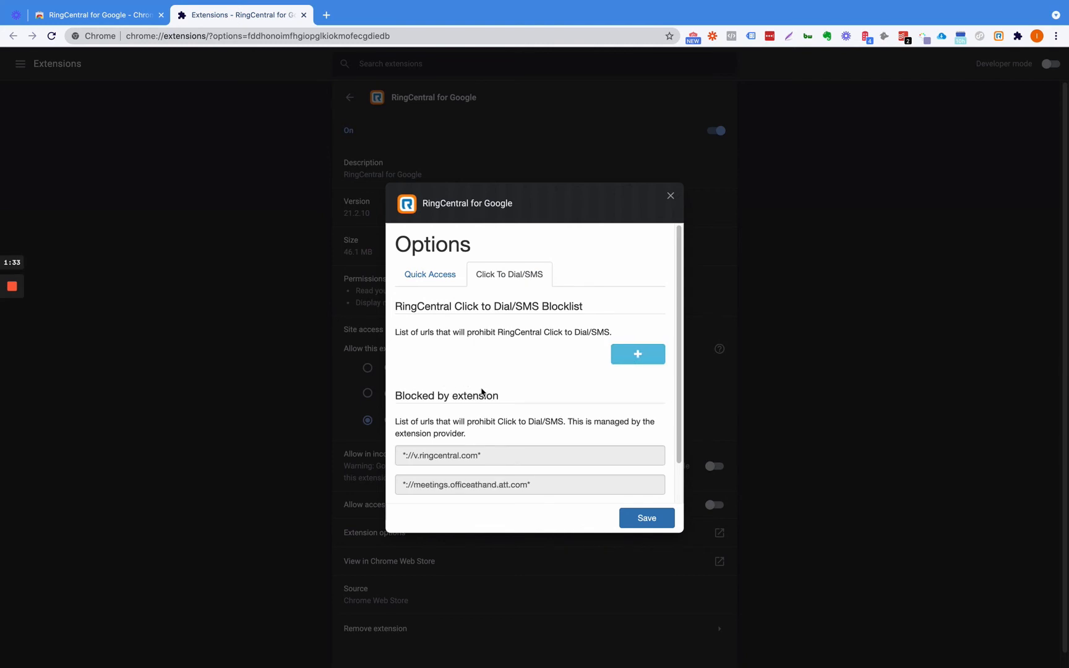
{"action": "left_click", "coordinate": [645, 519]}
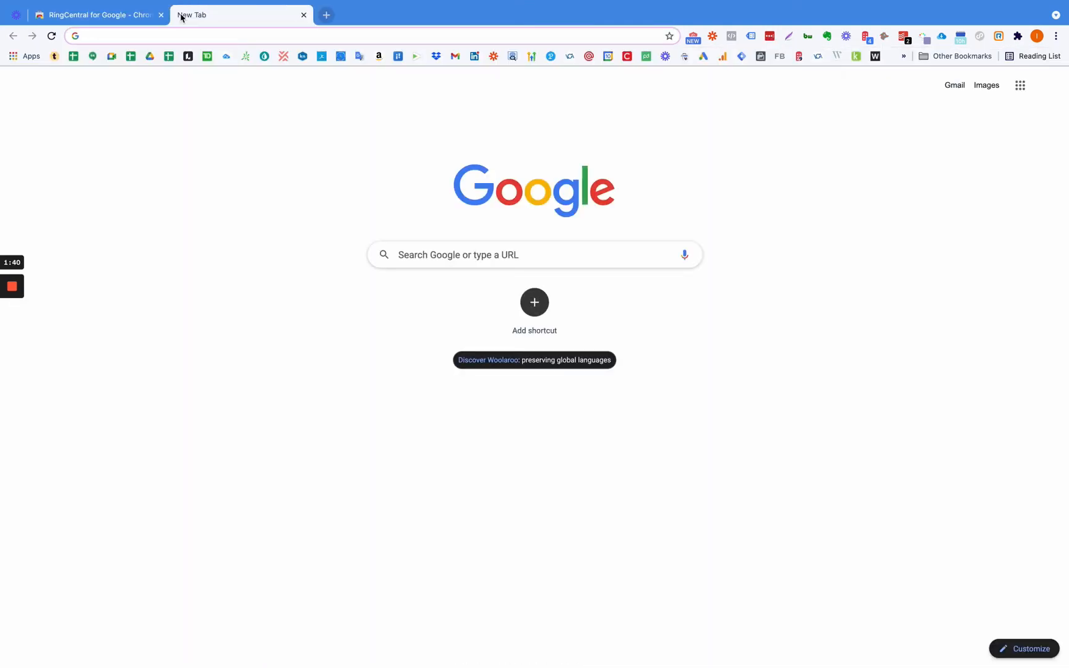
Step: Search Google for 'hardware store near me' from the address-bar suggestion
{"action": "type", "text": "hardwa"}
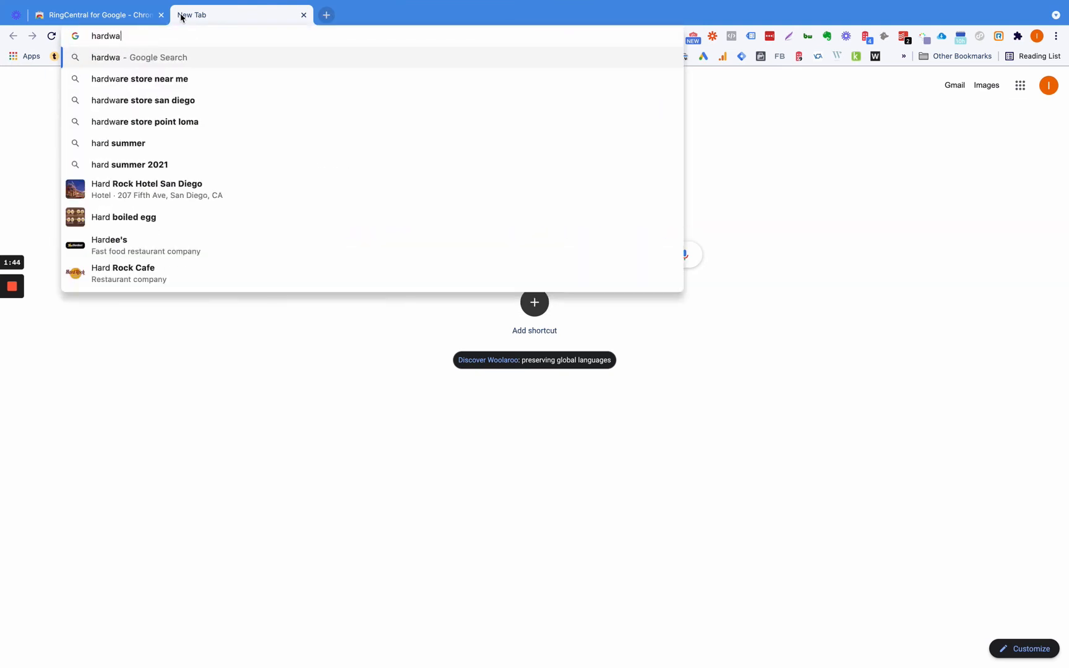
{"action": "left_click", "coordinate": [138, 77]}
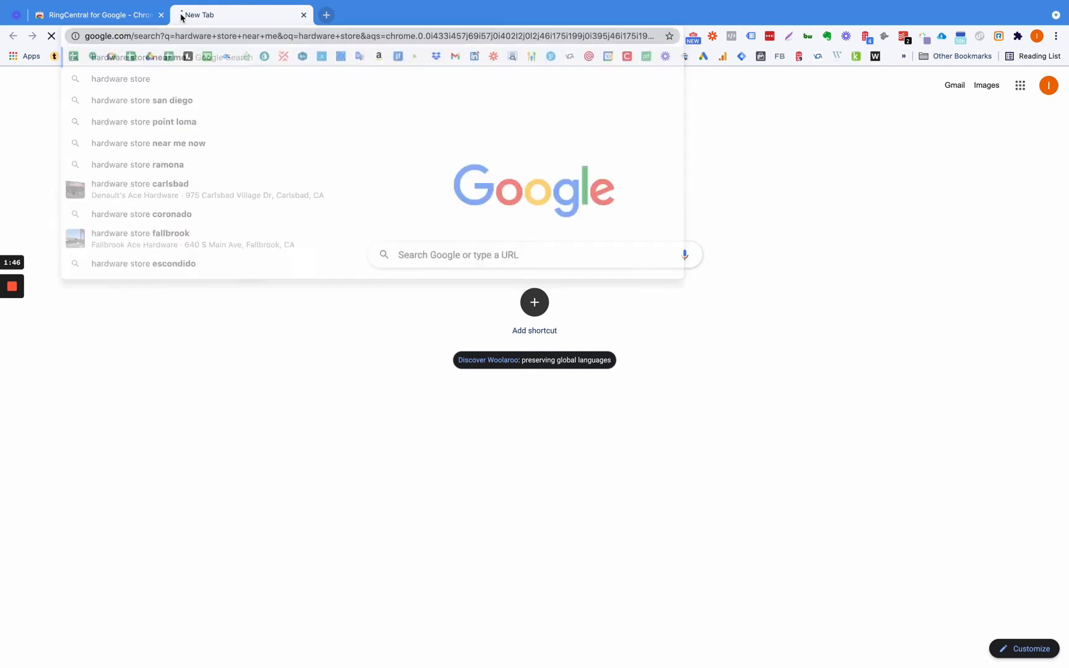
{"action": "left_click", "coordinate": [149, 144]}
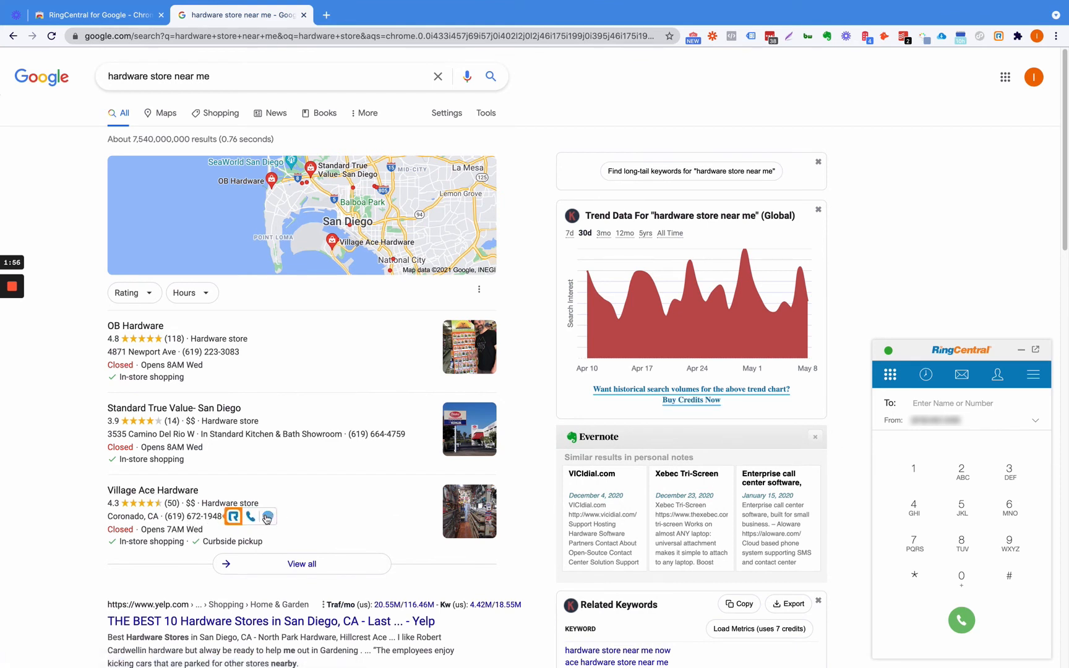
{"action": "mouse_move", "coordinate": [262, 520]}
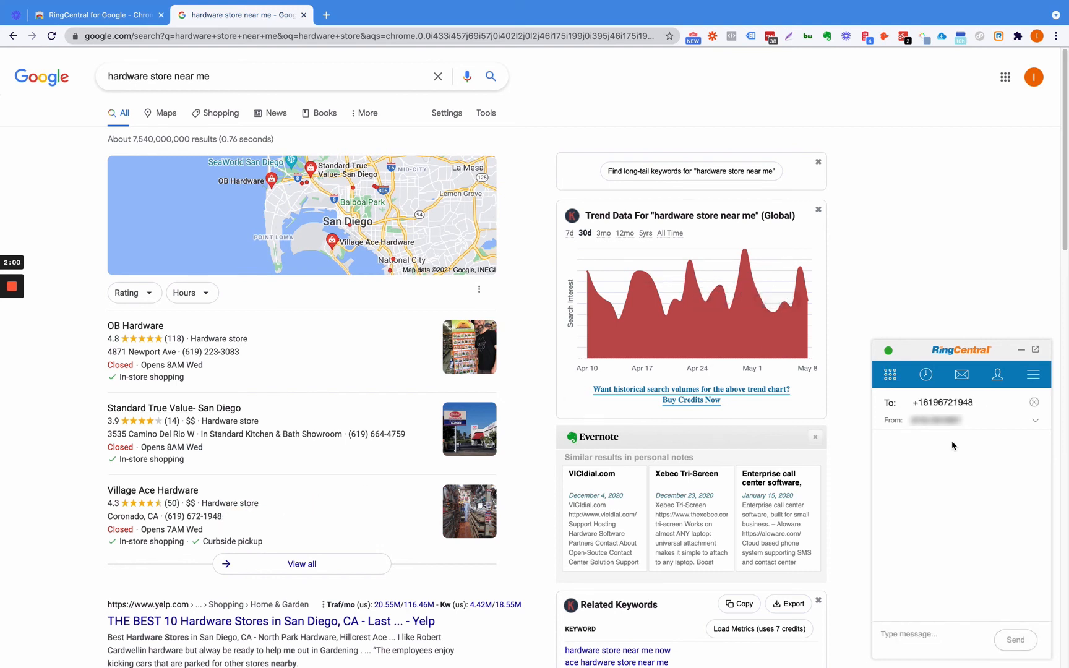
{"action": "mouse_move", "coordinate": [212, 522]}
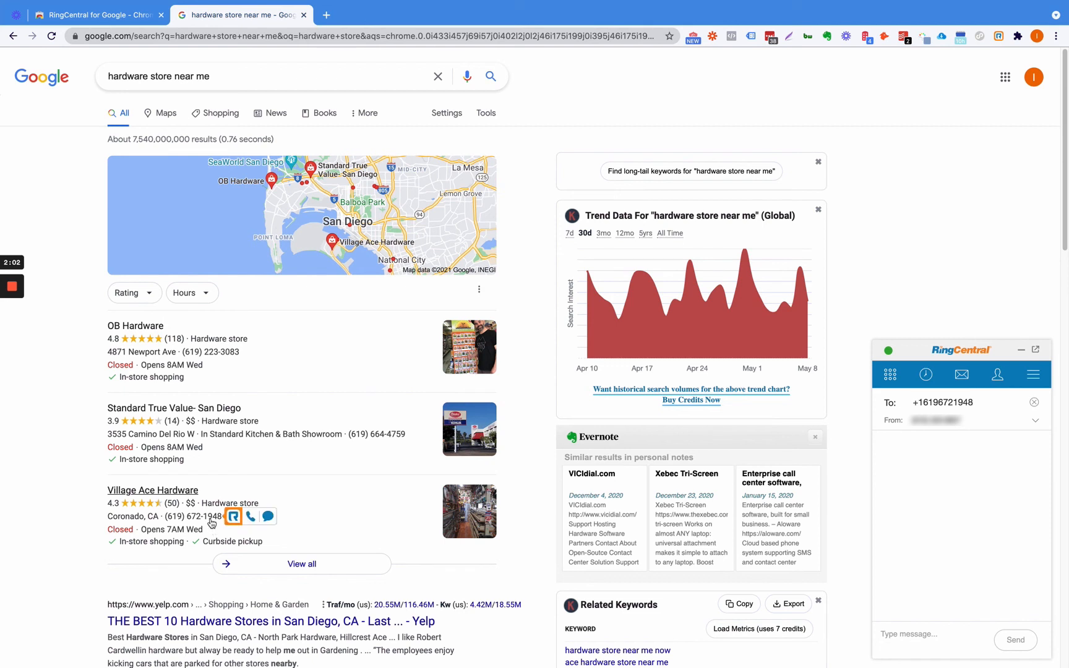
{"action": "mouse_move", "coordinate": [953, 284]}
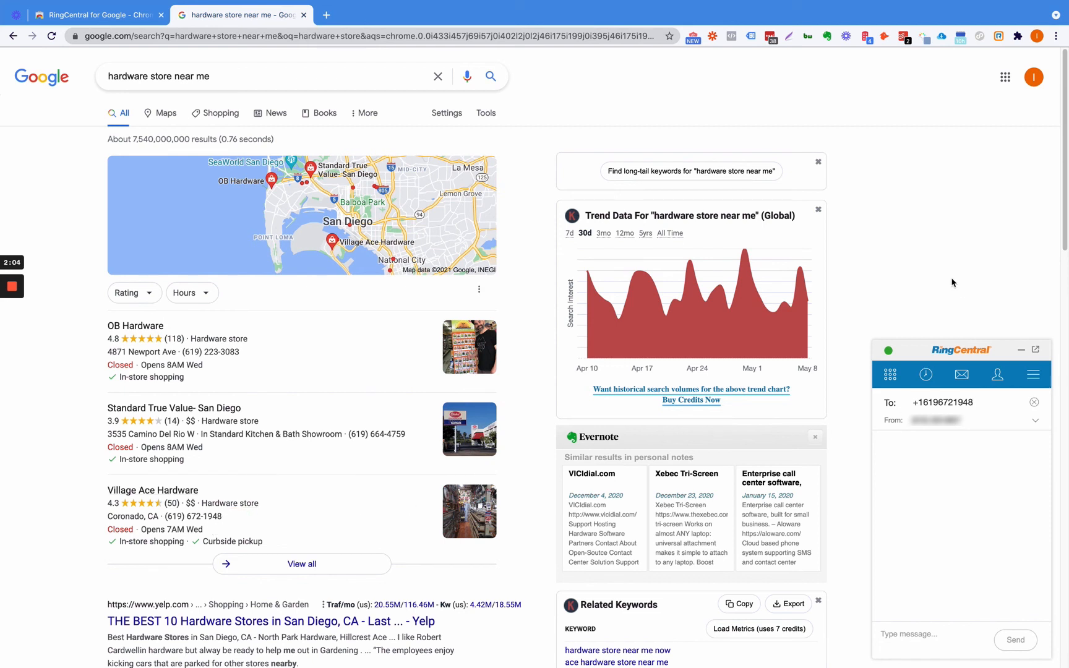
{"action": "mouse_move", "coordinate": [99, 315]}
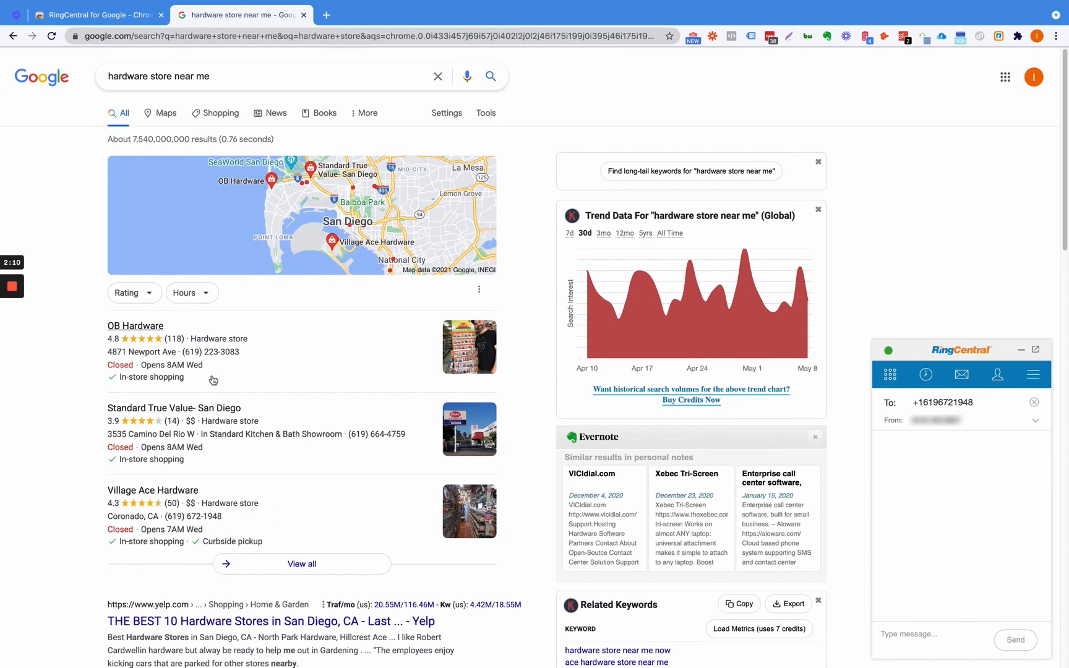
{"action": "mouse_move", "coordinate": [69, 404]}
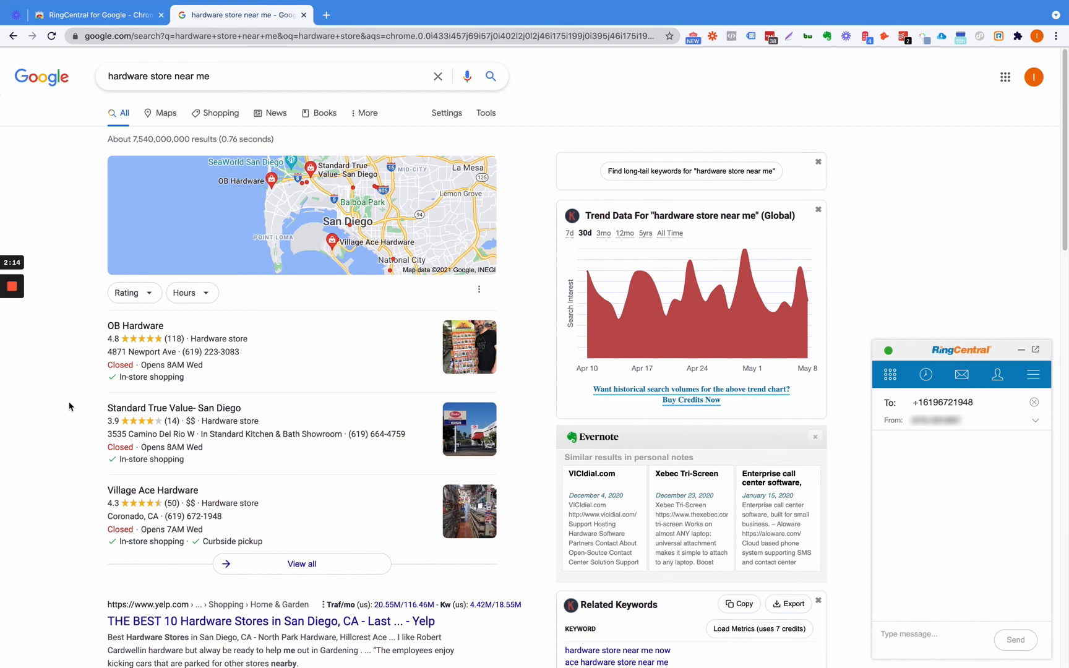
{"action": "mouse_move", "coordinate": [268, 391]}
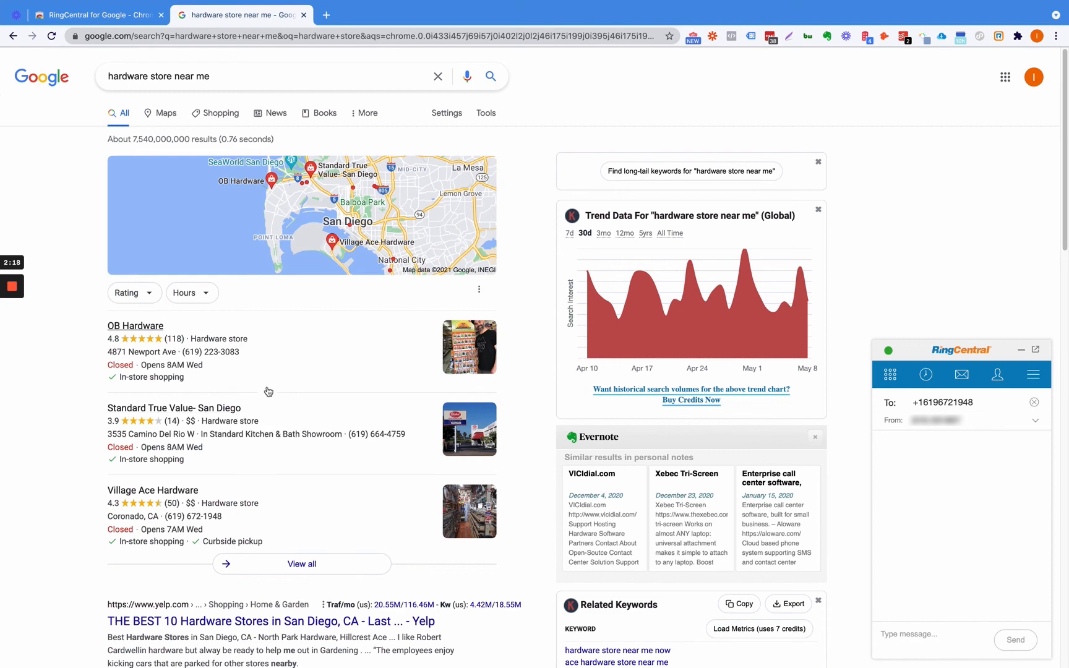
{"action": "mouse_move", "coordinate": [333, 428]}
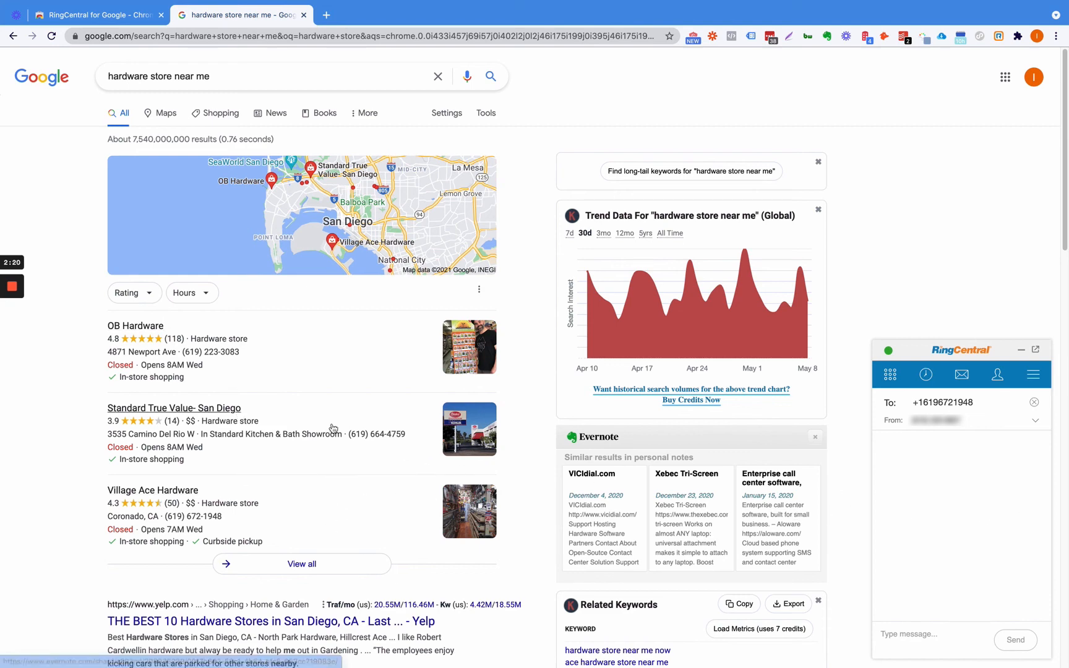